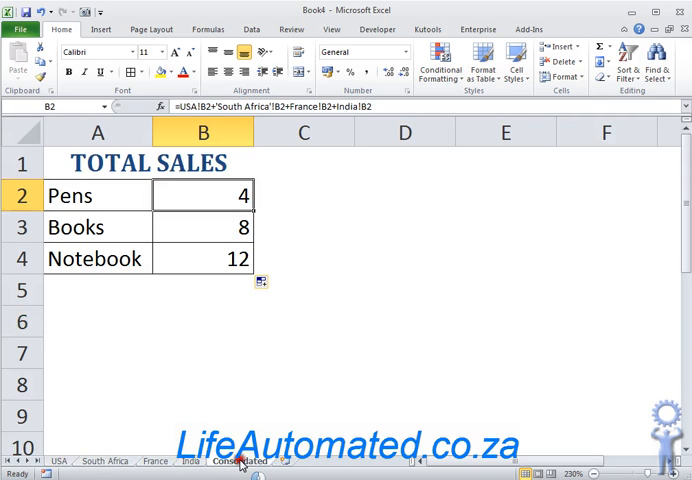
mouse_move(160, 332)
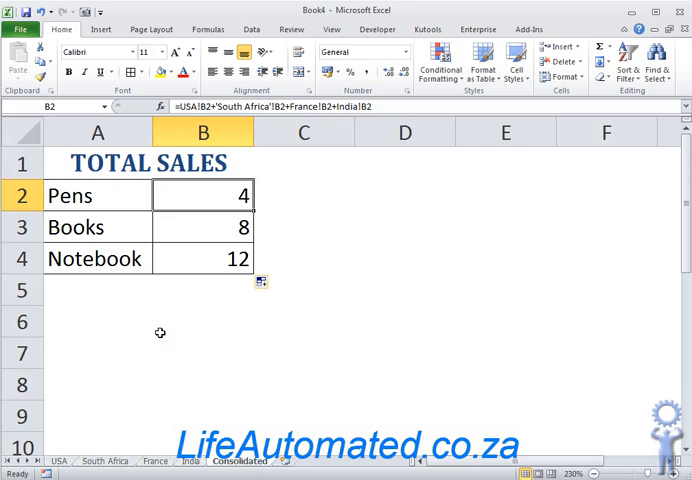
mouse_move(204, 183)
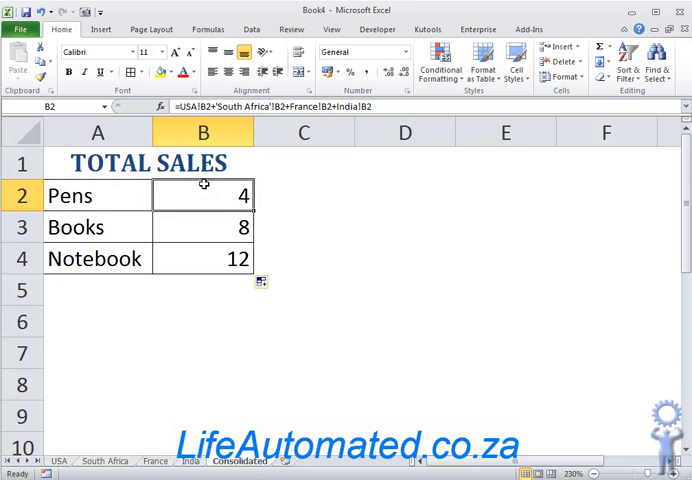
mouse_move(205, 203)
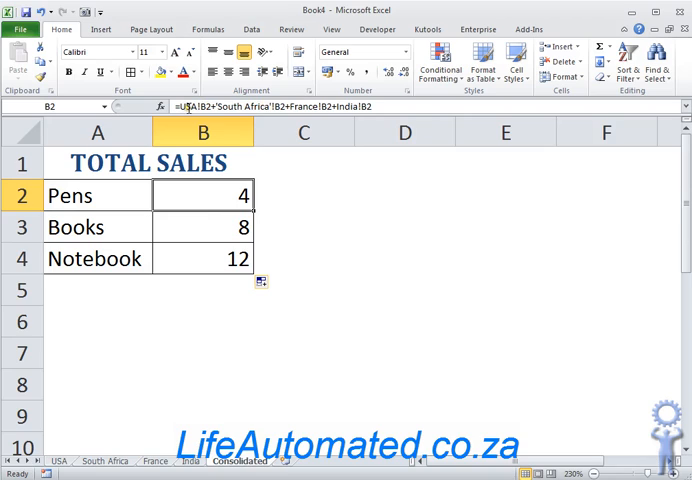
mouse_move(195, 107)
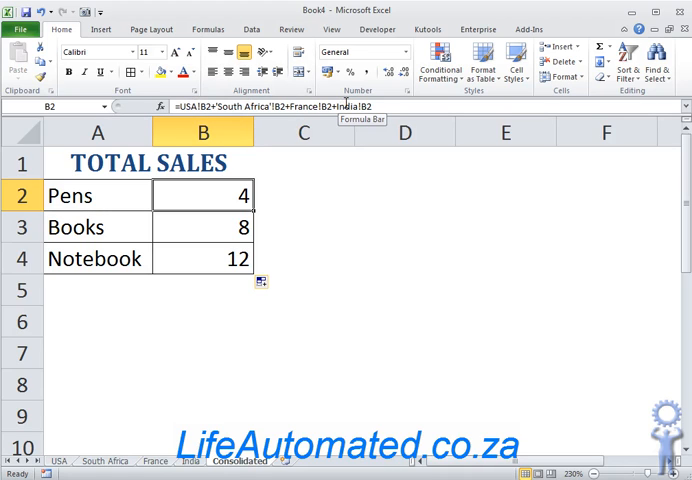
mouse_move(122, 291)
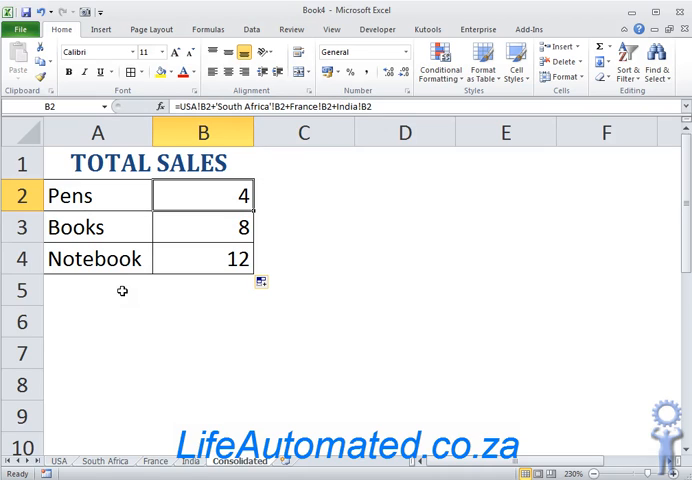
mouse_move(485, 94)
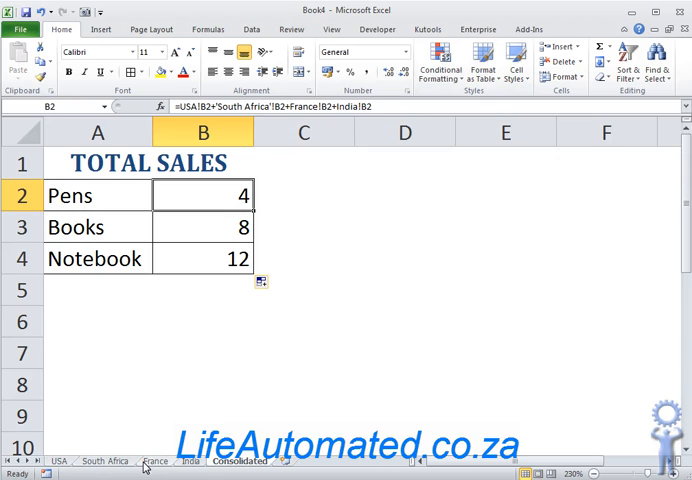
mouse_move(300, 105)
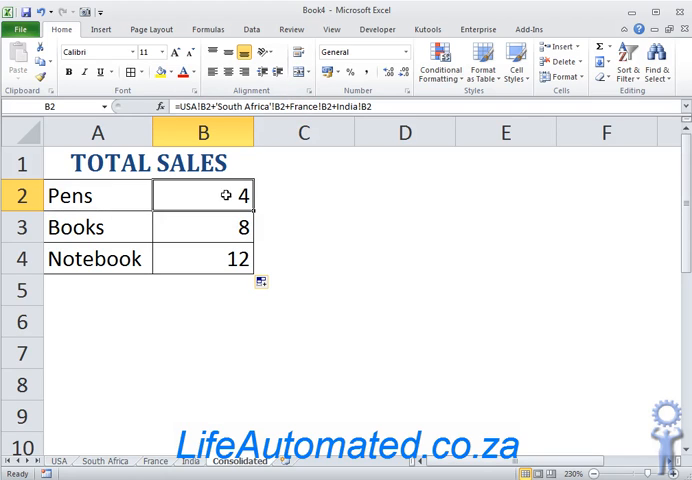
mouse_move(223, 217)
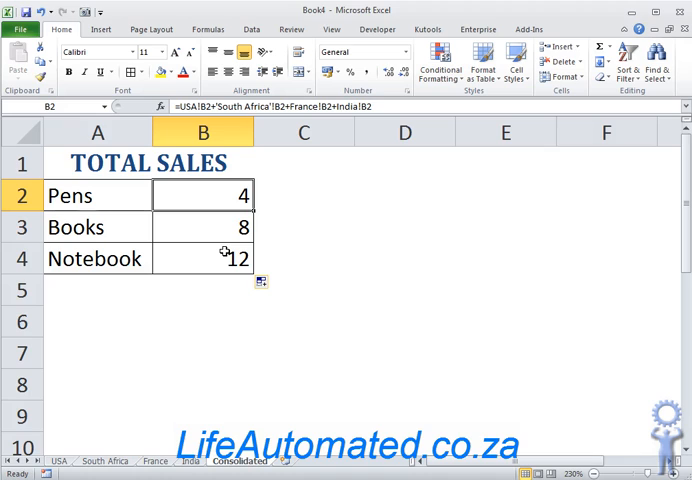
mouse_move(191, 417)
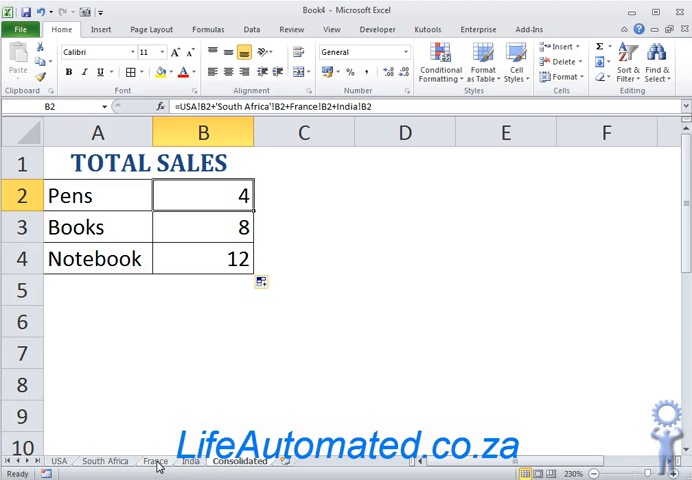
Delete the France sheet and view Consolidated, where the totals now show #REF! errors.
right_click(152, 461)
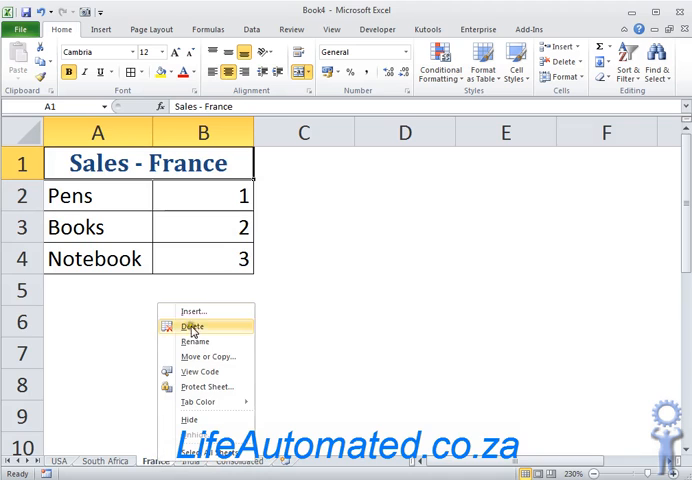
click(192, 326)
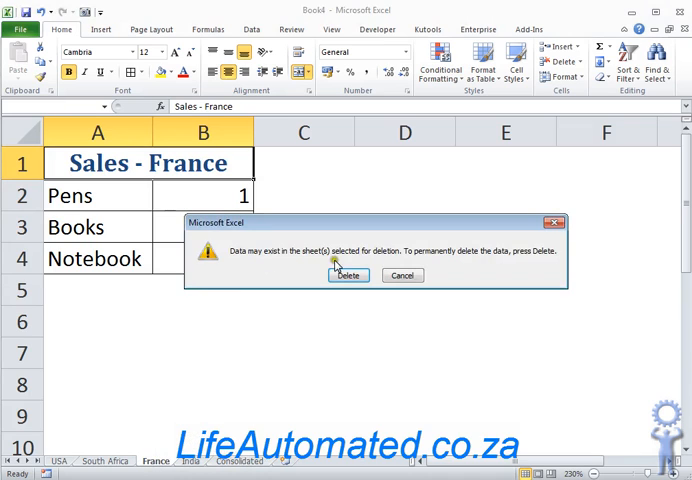
click(349, 275)
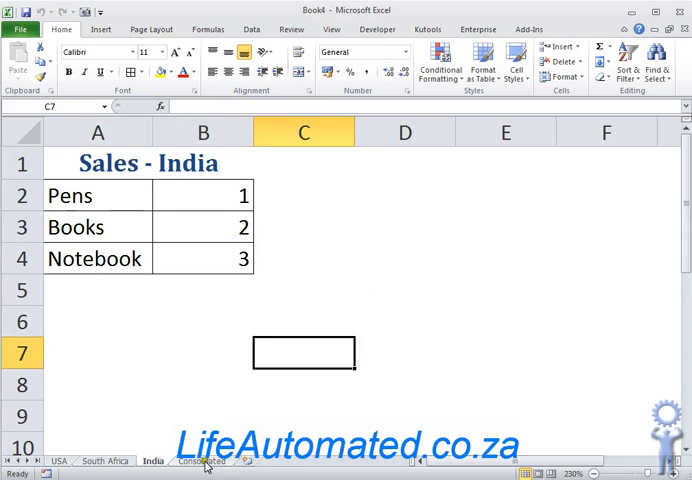
click(202, 460)
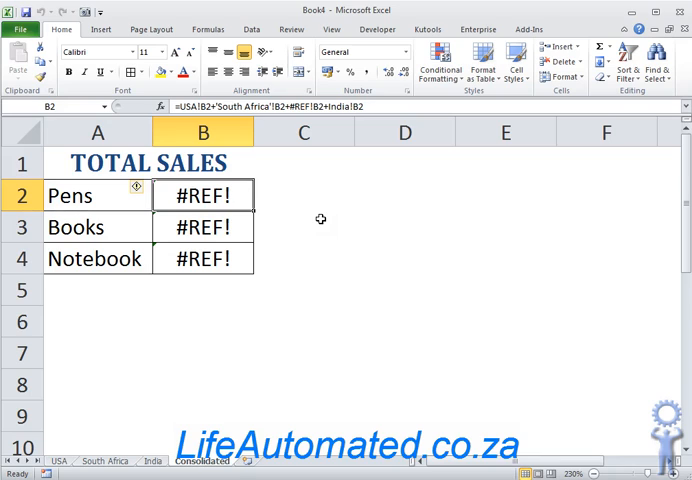
Replace B2 with =SUM(USA:India!B2) and fill it down to B4, giving 3, 6 and 9.
key(Delete)
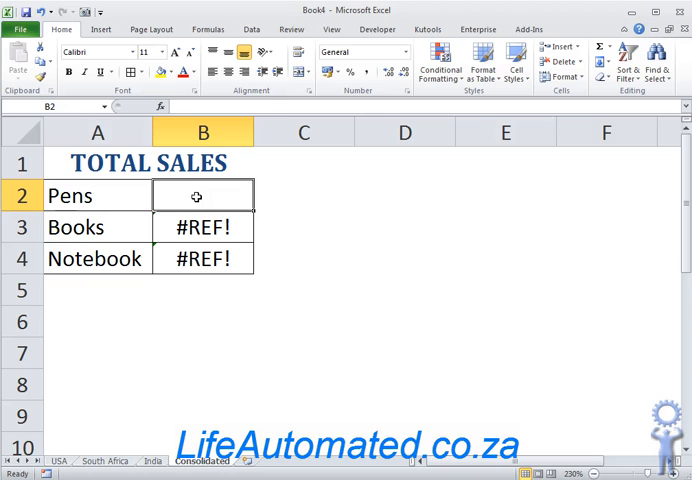
text(=)
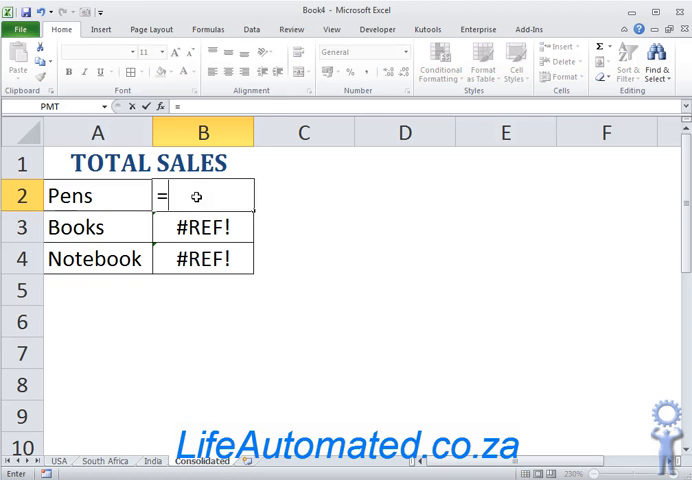
text(sum(USA!)
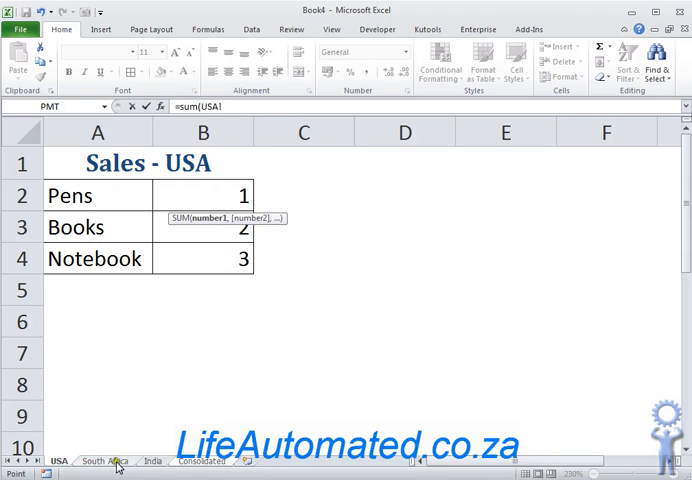
mouse_move(157, 462)
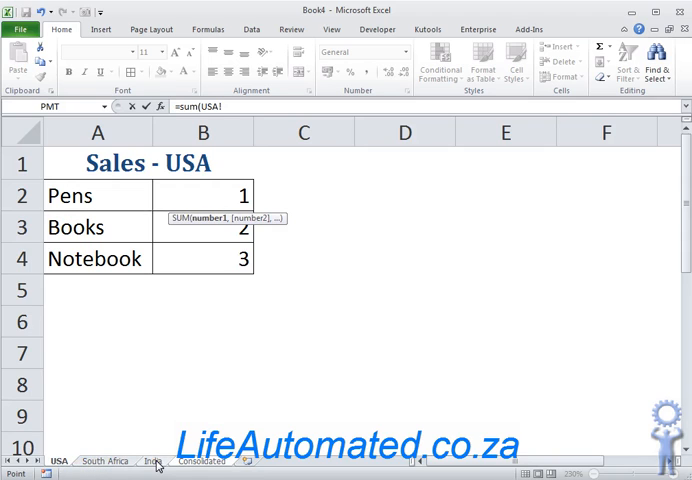
click(152, 461)
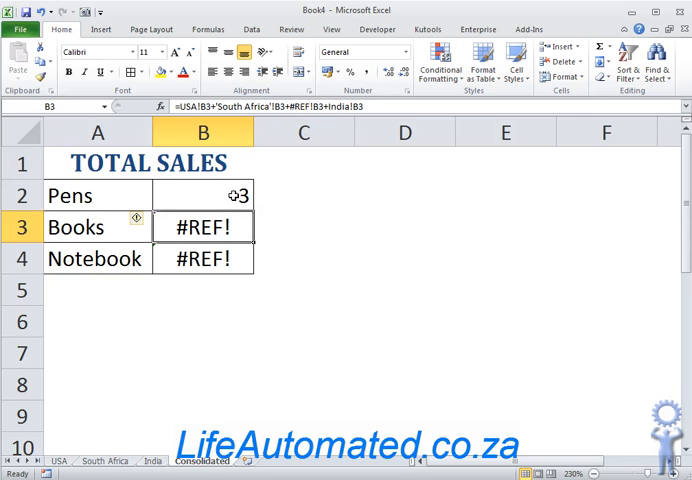
click(202, 195)
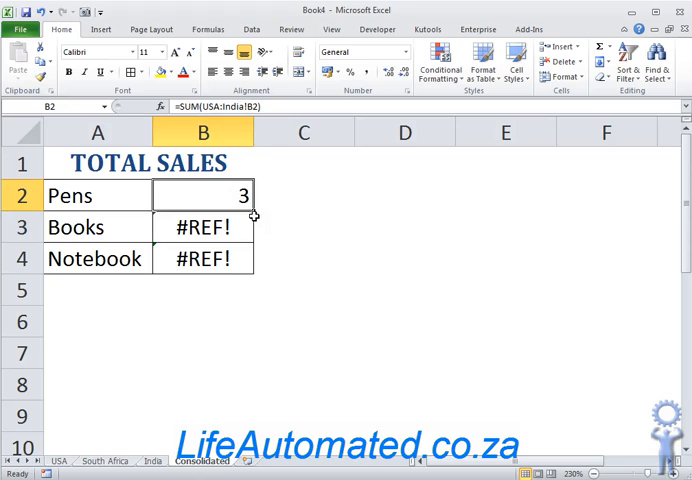
drag(252, 208, 252, 272)
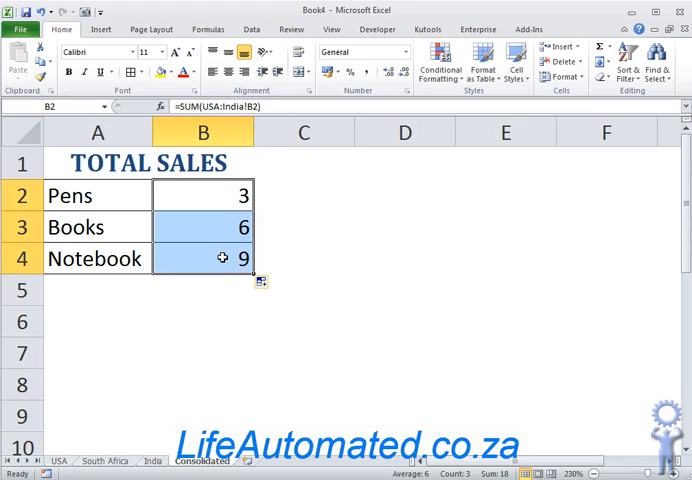
click(203, 322)
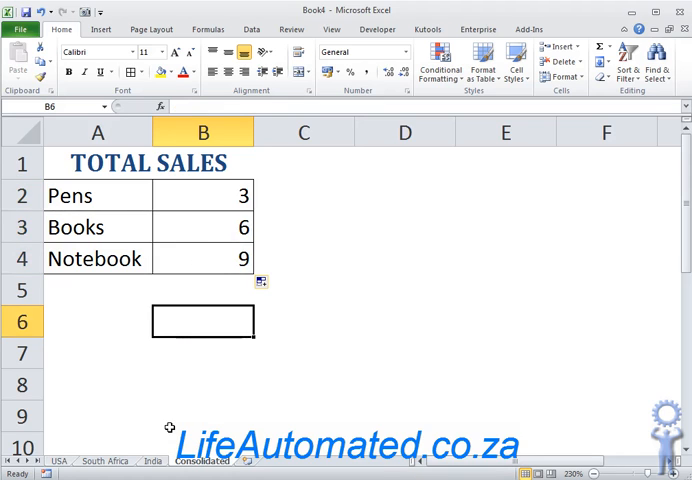
Copy the India sheet before India as France, with heading 'Sales - France'.
click(152, 460)
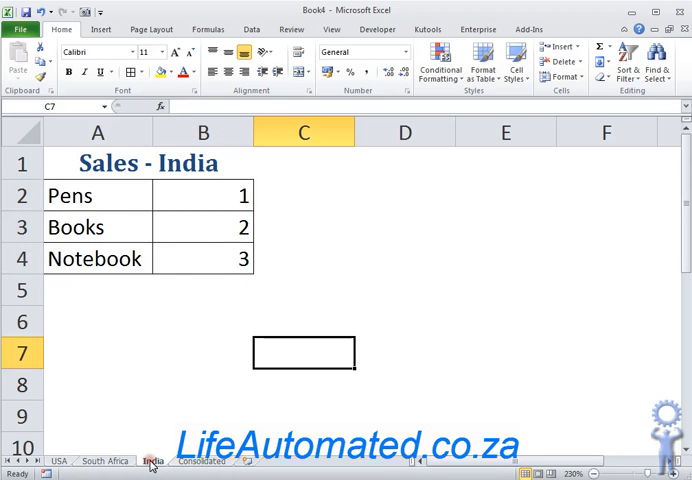
right_click(149, 460)
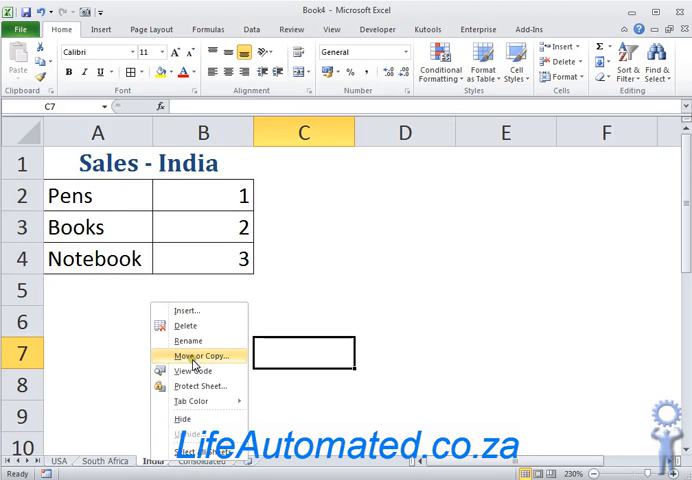
click(203, 355)
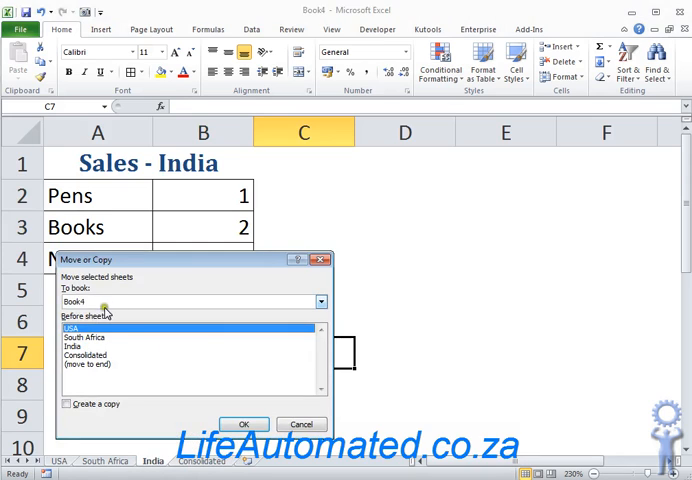
click(85, 346)
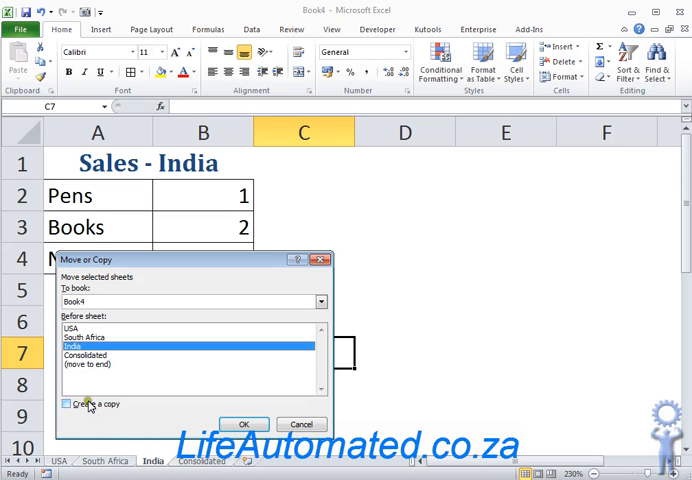
click(67, 404)
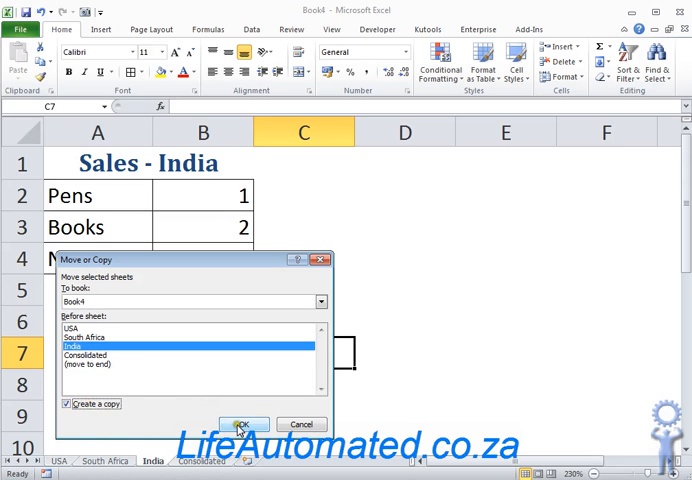
click(243, 424)
text(France)
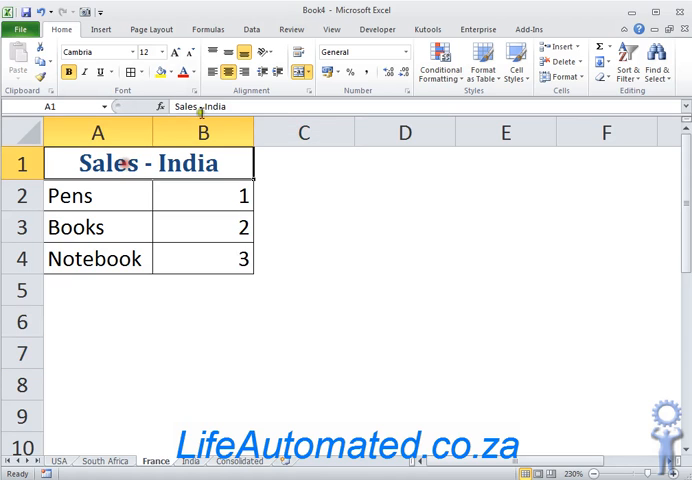
text(Sales - France)
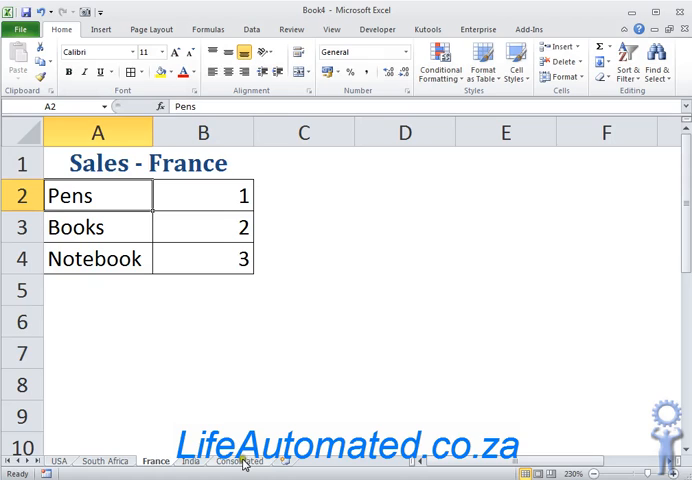
Enter 2 in France's Pens cell B2, then check the Consolidated totals read 5, 8 and 12.
click(240, 461)
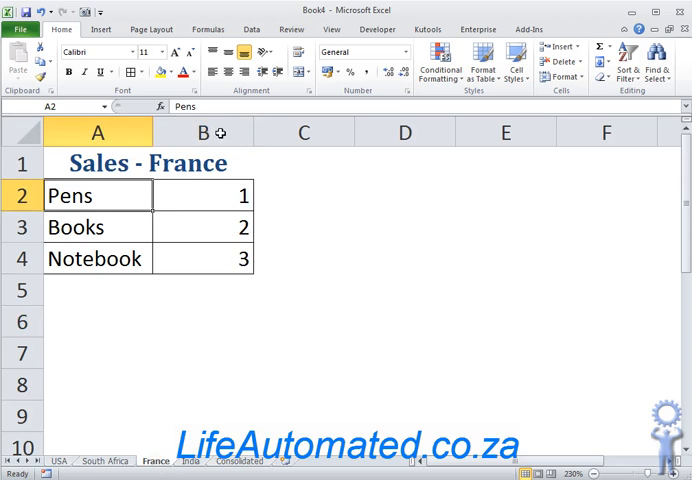
click(202, 195)
text(2)
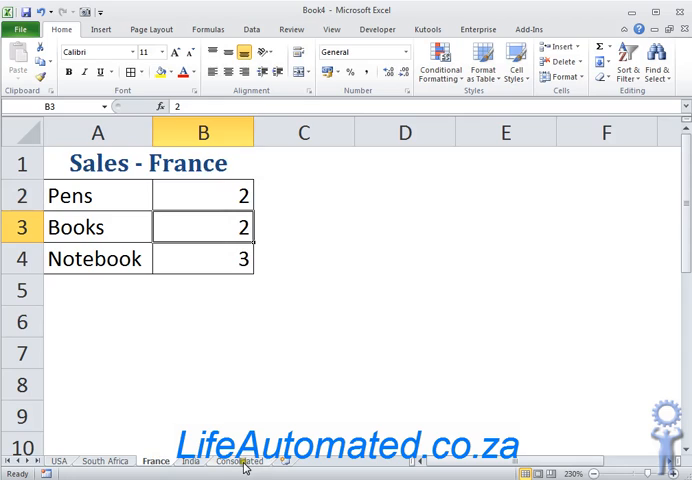
click(240, 461)
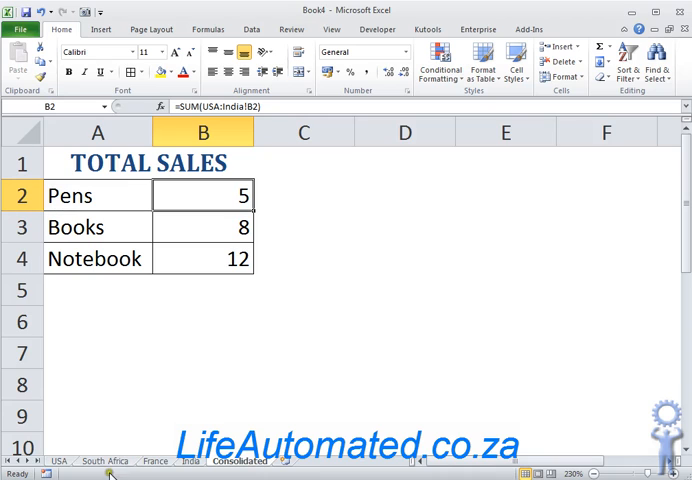
Delete the South Africa sheet, then inspect the Consolidated Books total formula in B3.
right_click(104, 461)
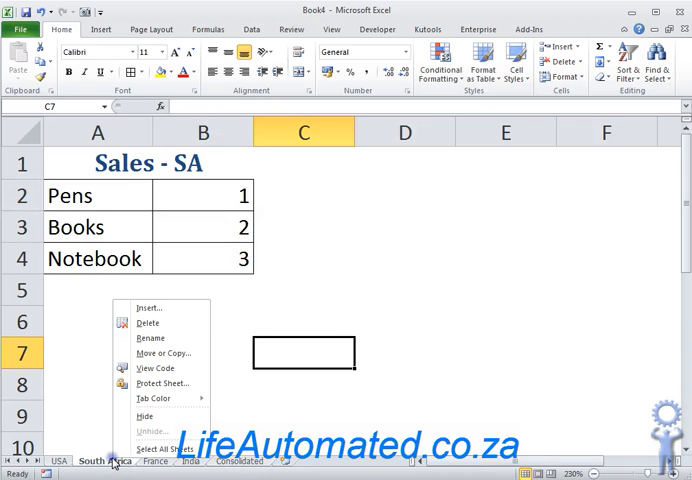
click(148, 322)
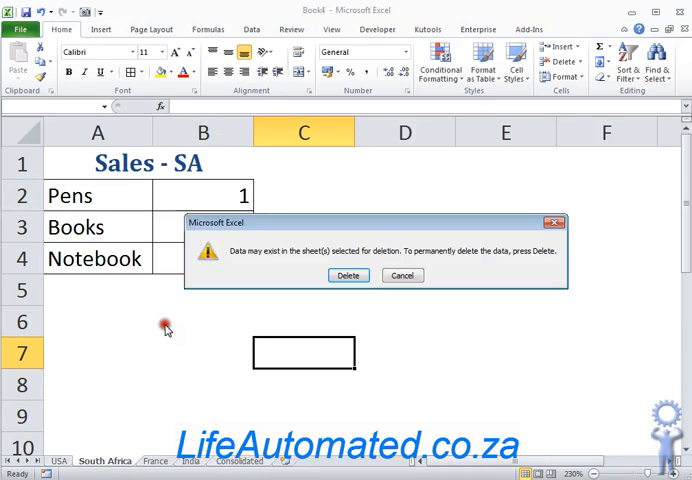
click(348, 275)
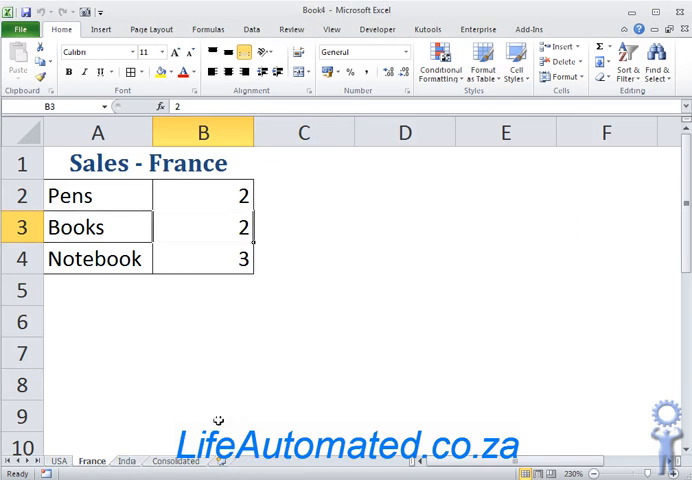
click(175, 461)
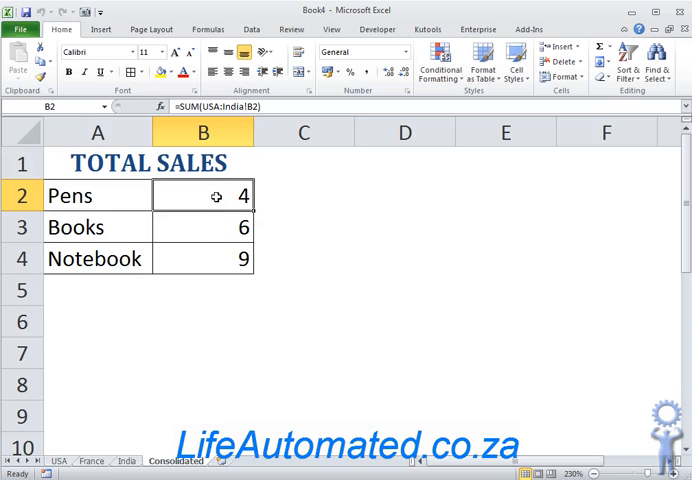
click(203, 227)
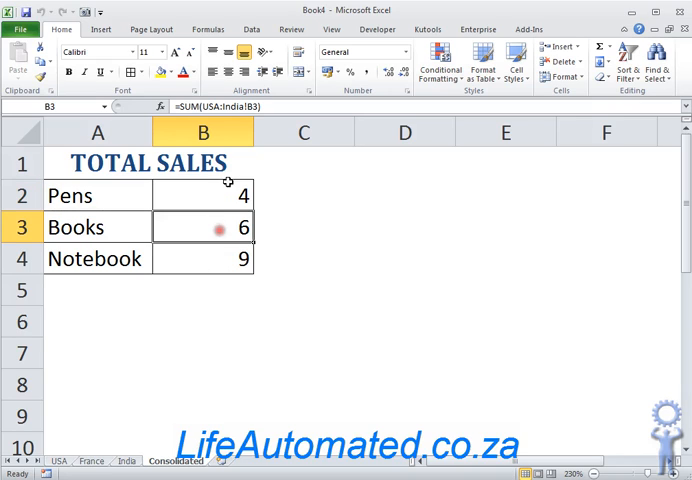